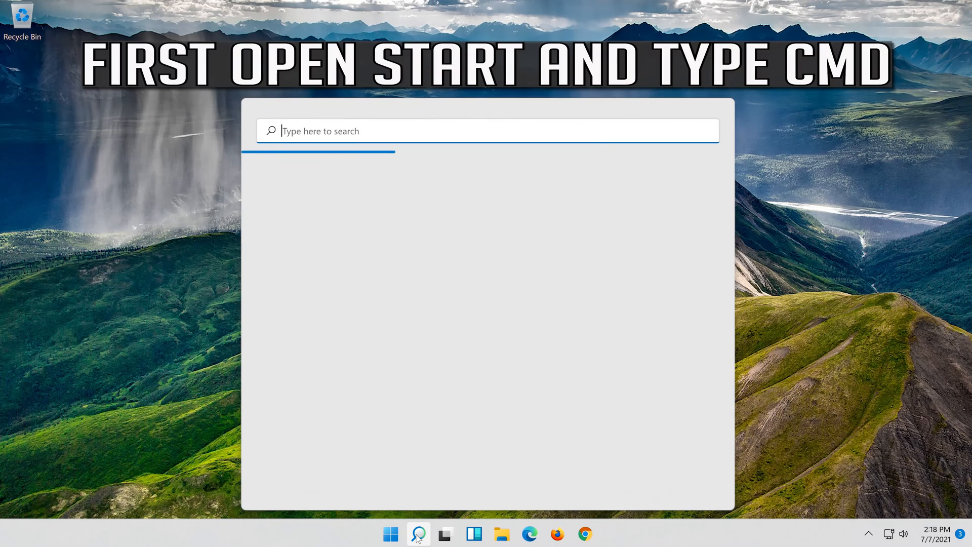
Search for cmd and launch Command Prompt as administrator, approving the UAC prompt
{"action": "type", "text": "c"}
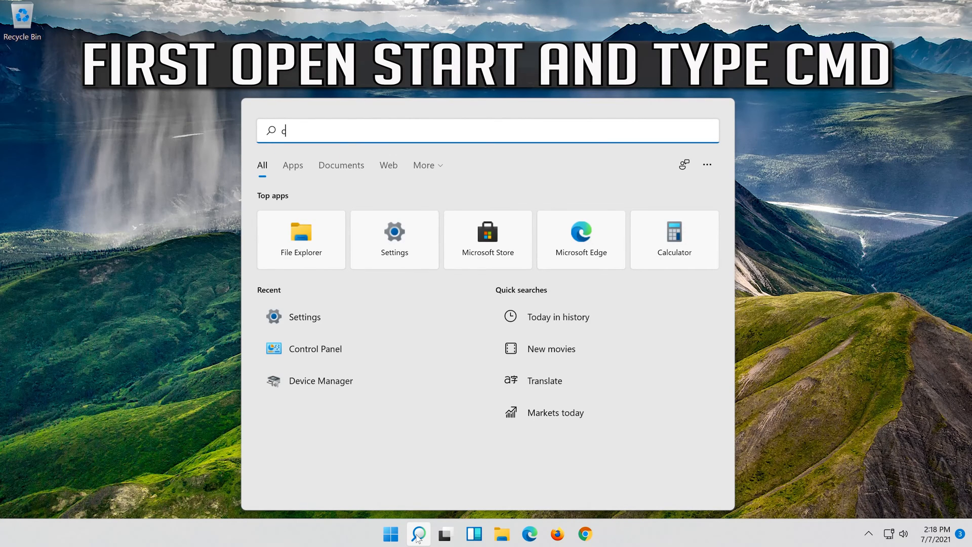
{"action": "type", "text": "md"}
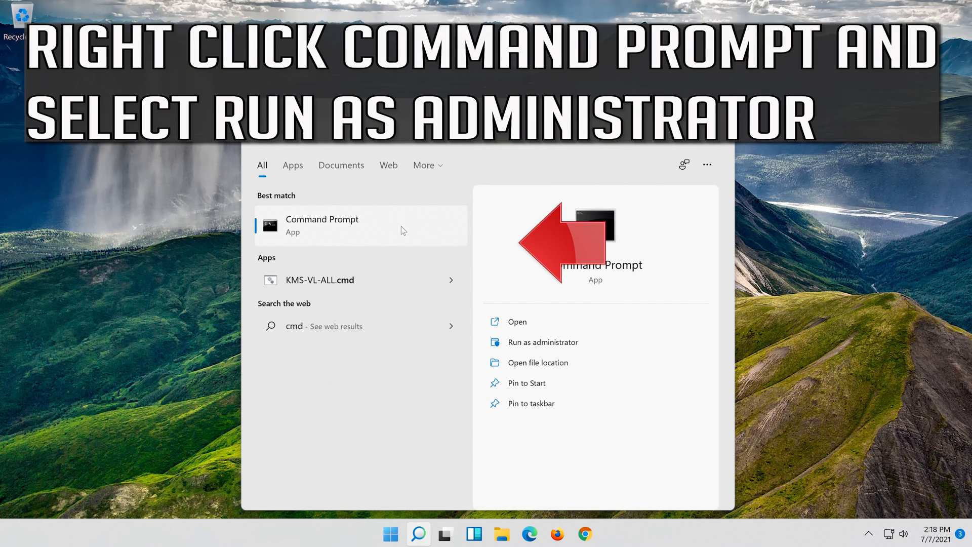
{"action": "right_click", "coordinate": [322, 224]}
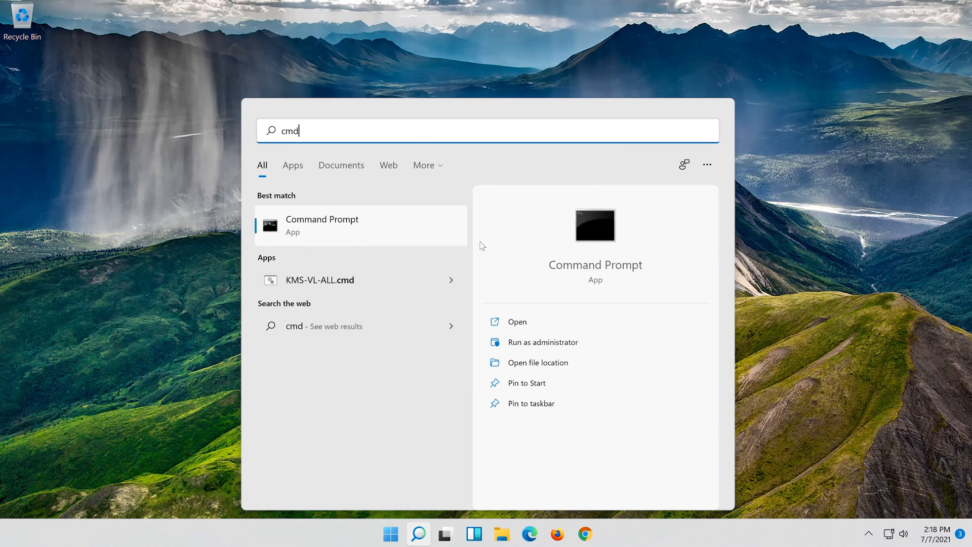
{"action": "left_click", "coordinate": [541, 341]}
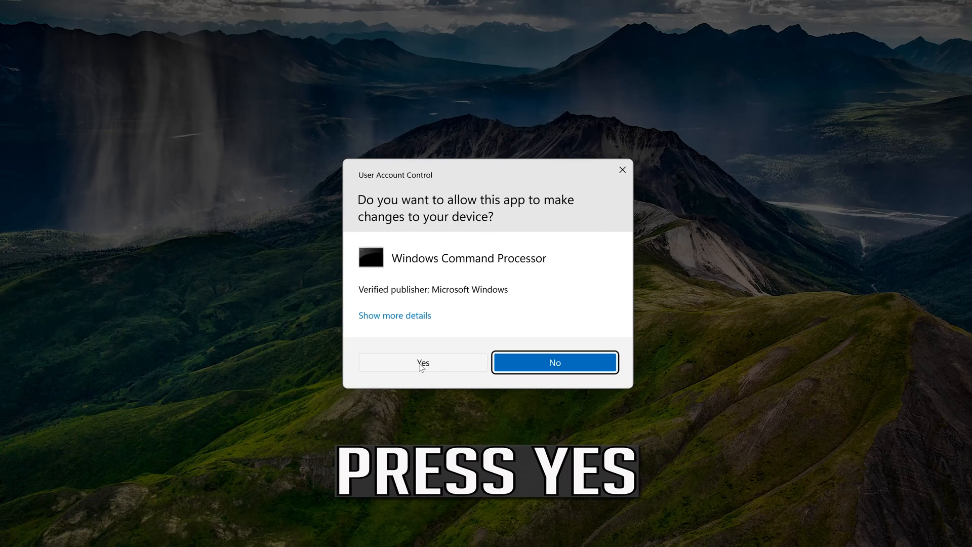
{"action": "left_click", "coordinate": [424, 362]}
{"action": "type", "text": "n"}
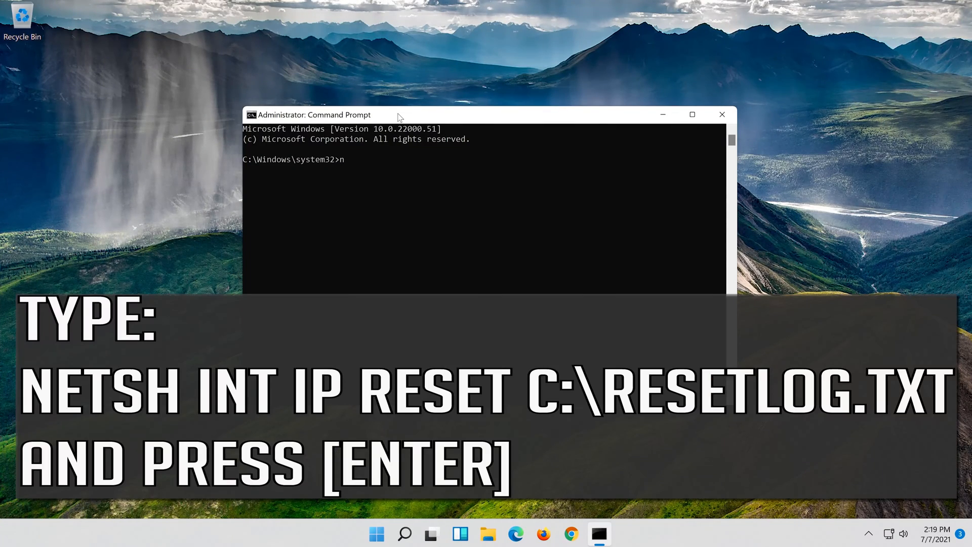
Reset the IP stack with netsh int ip reset, logging to c:\resetlog.txt
{"action": "type", "text": "etsh"}
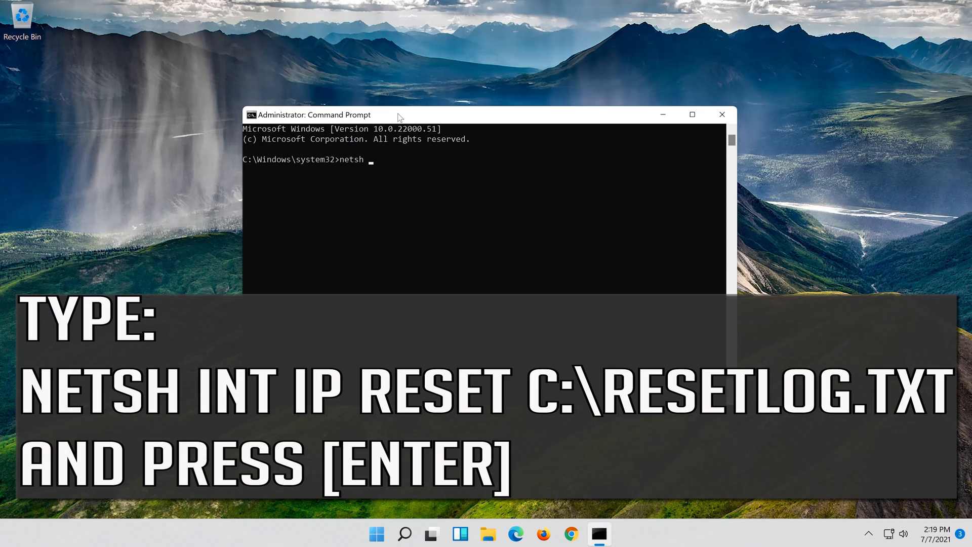
{"action": "type", "text": "int"}
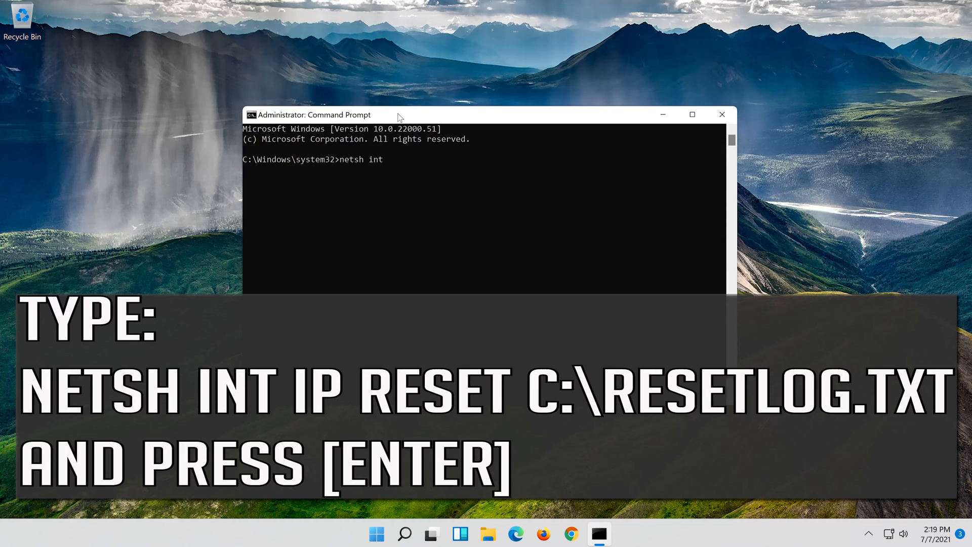
{"action": "type", "text": "ip"}
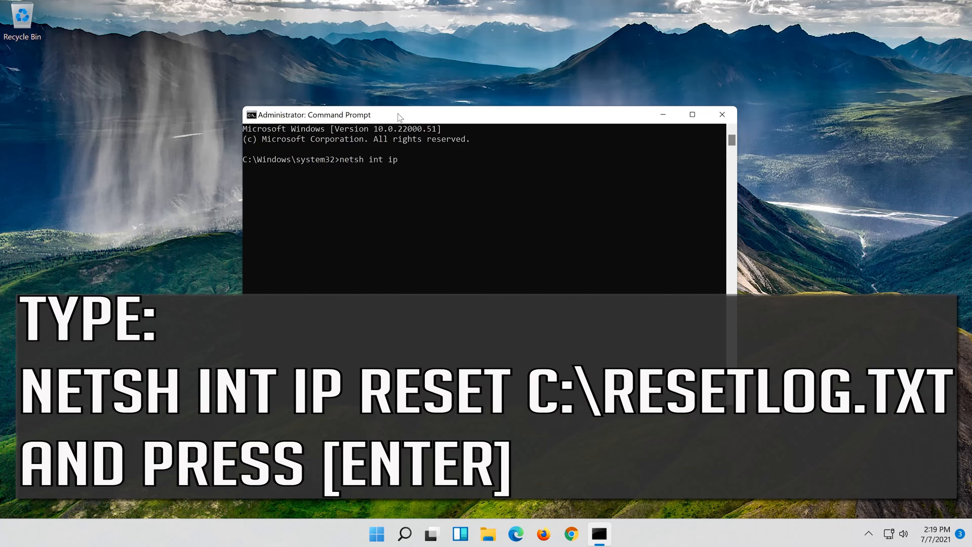
{"action": "type", "text": "reset c:\\resetlog"}
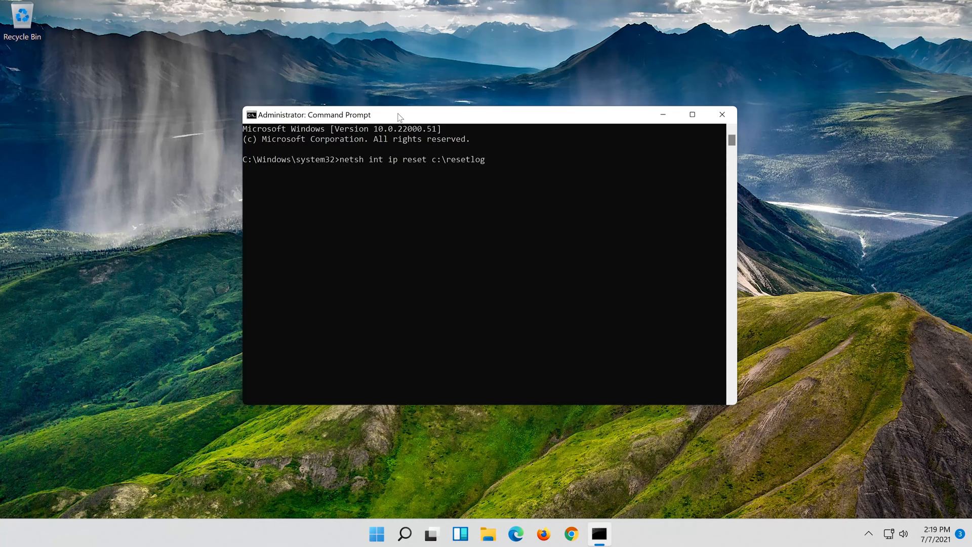
{"action": "type", "text": ".txt"}
{"action": "type", "text": "n"}
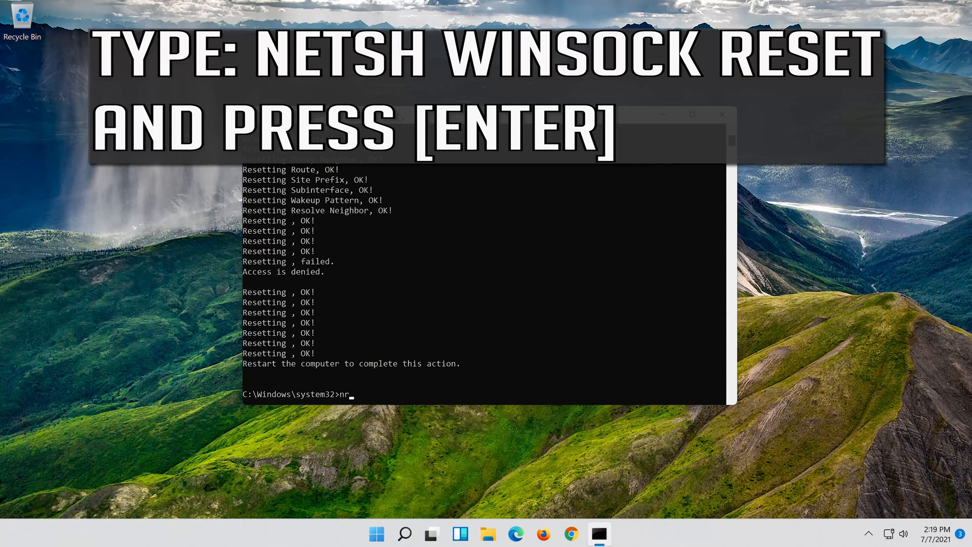
Reset the Winsock catalog with netsh winsock reset
{"action": "type", "text": "et"}
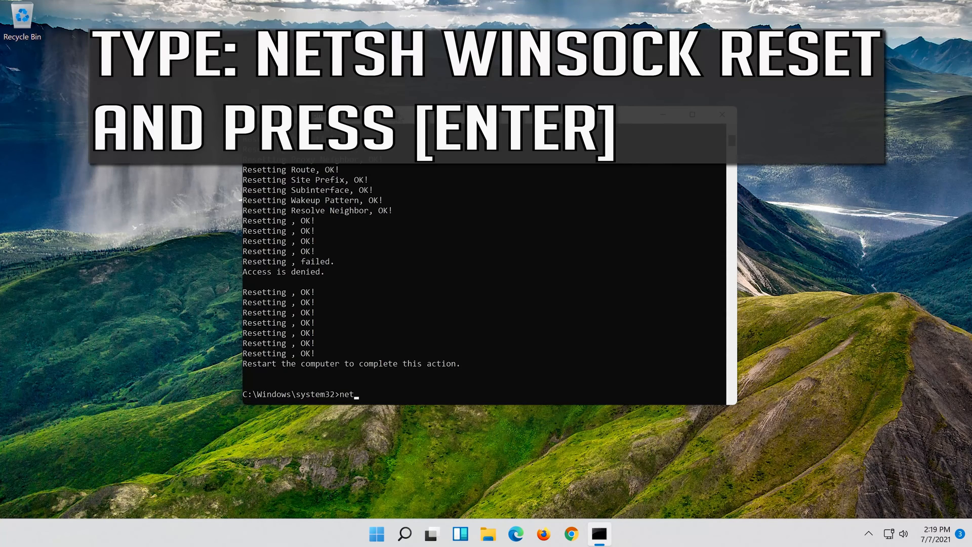
{"action": "type", "text": "sh"}
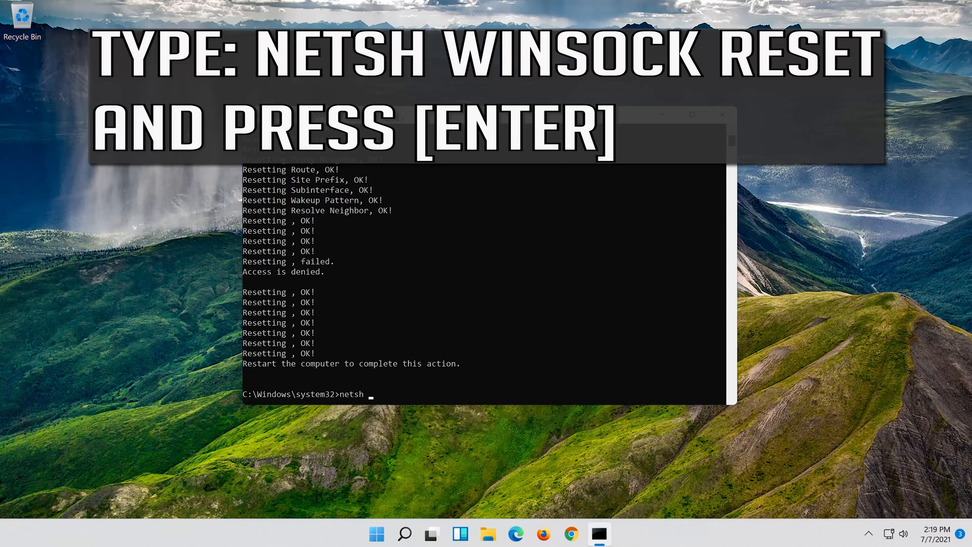
{"action": "type", "text": "wins"}
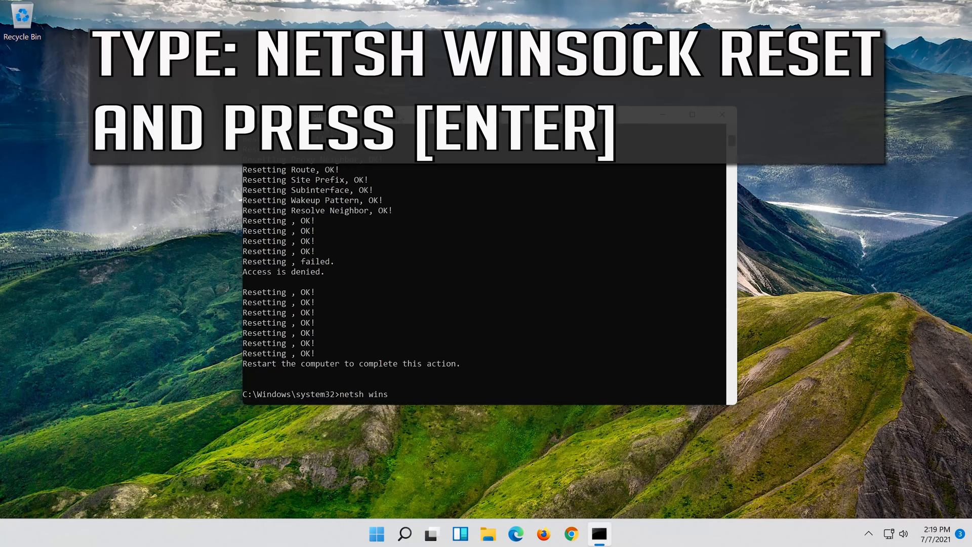
{"action": "type", "text": "ock"}
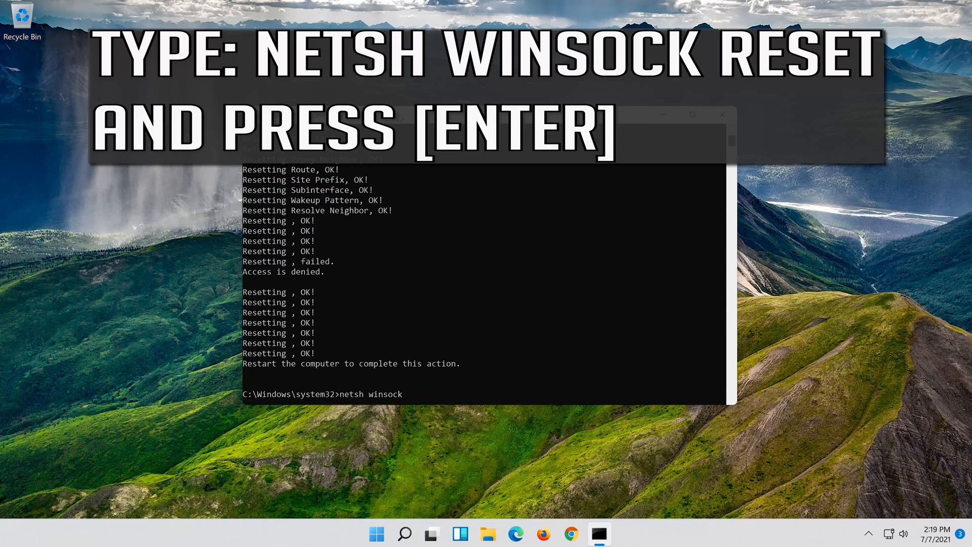
{"action": "type", "text": "r"}
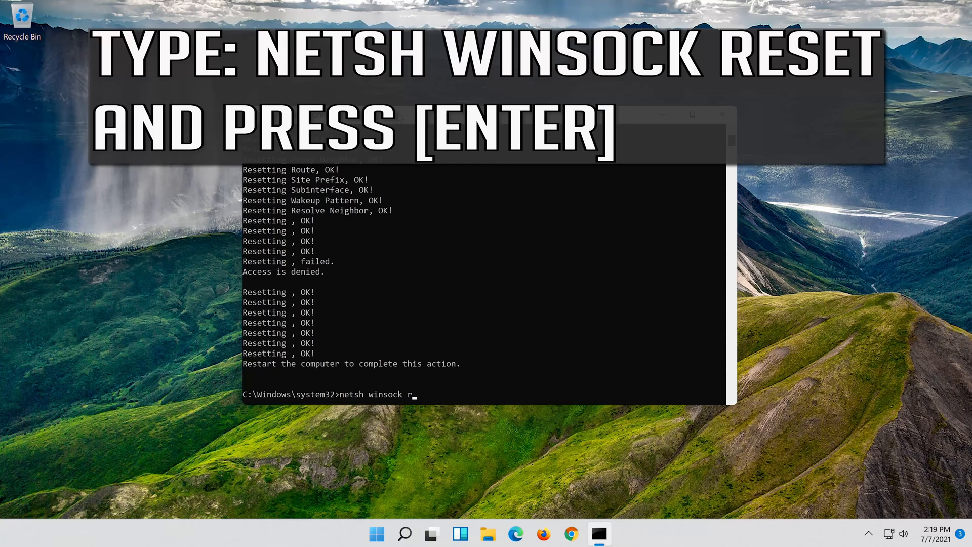
{"action": "type", "text": "eset"}
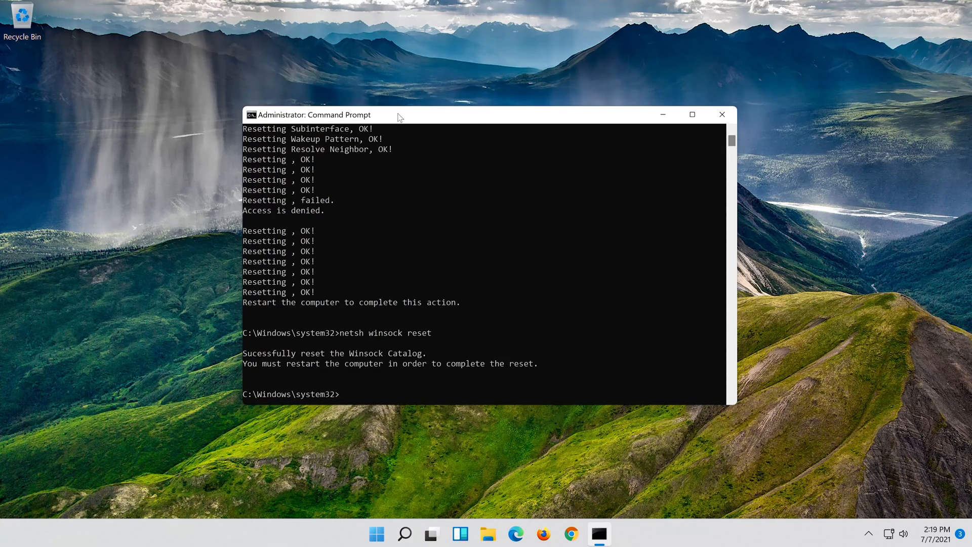
Flush the DNS resolver cache with ipconfig /flushdns
{"action": "type", "text": "ipconfig /"}
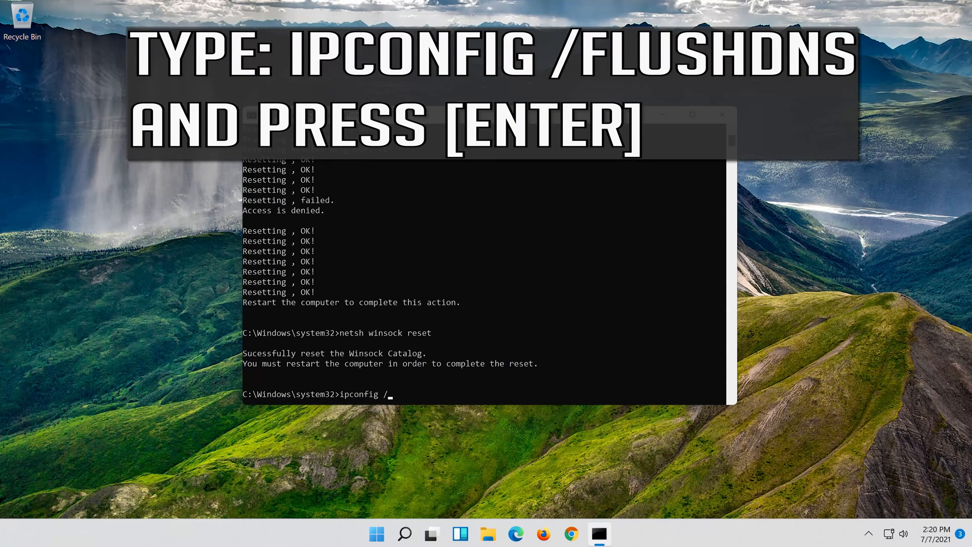
{"action": "type", "text": "flu"}
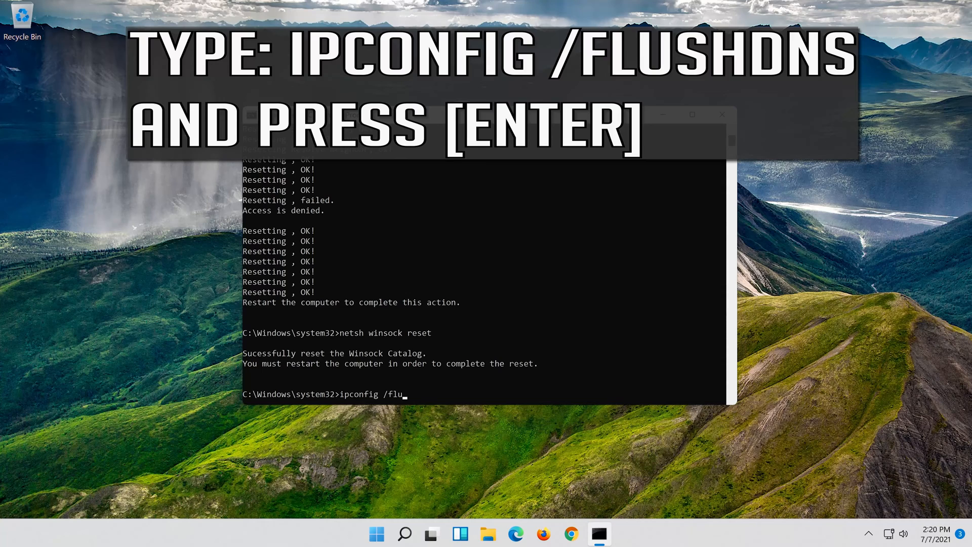
{"action": "type", "text": "shdn"}
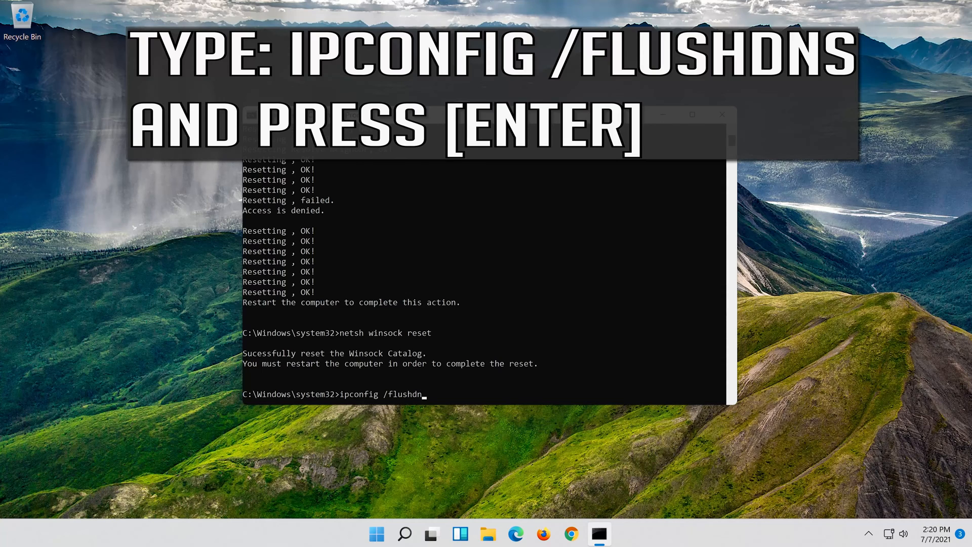
{"action": "type", "text": "s"}
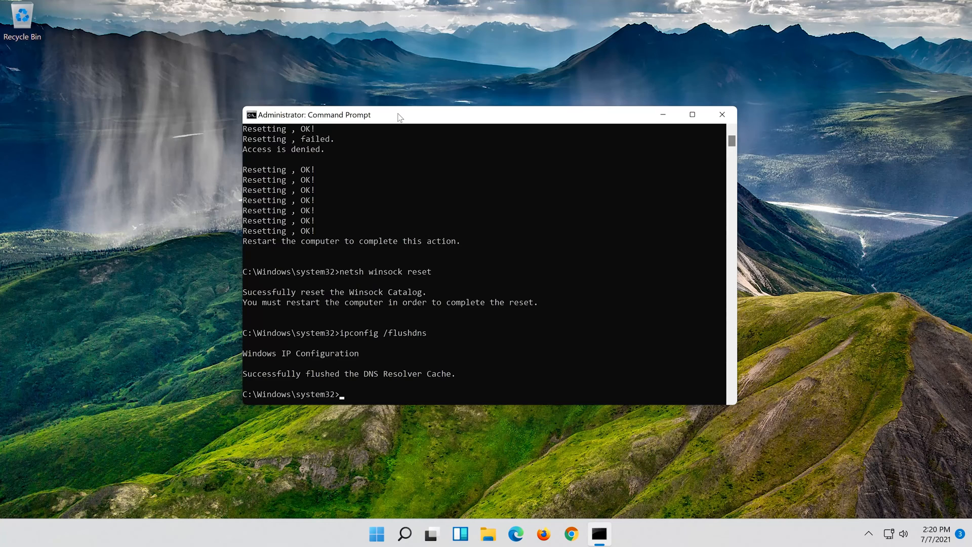
Exit Command Prompt to return to the desktop
{"action": "type", "text": "ex"}
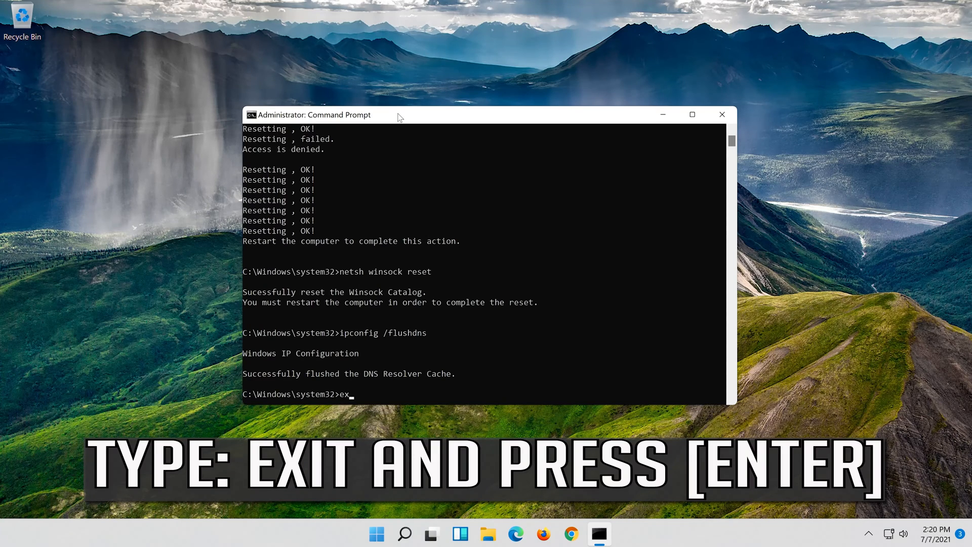
{"action": "type", "text": "it"}
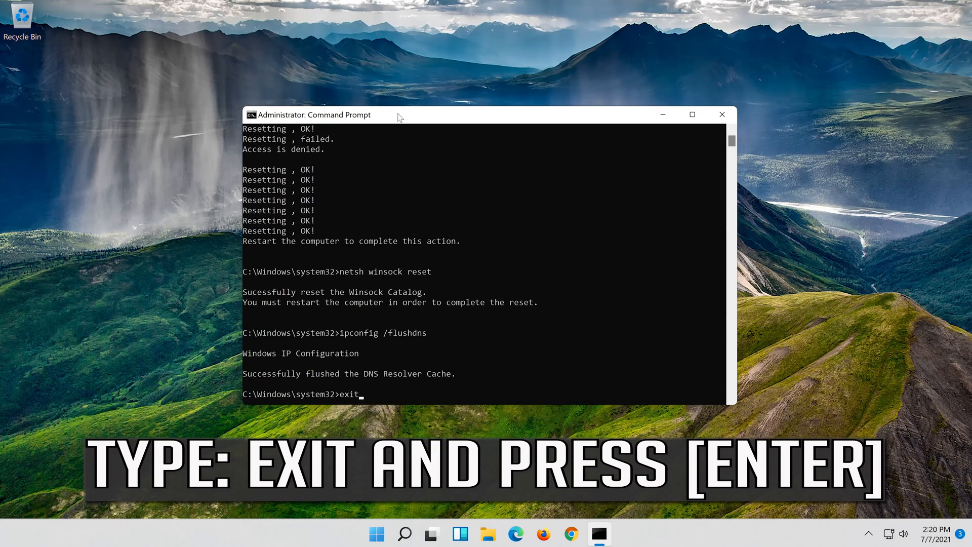
{"action": "key", "text": "Return"}
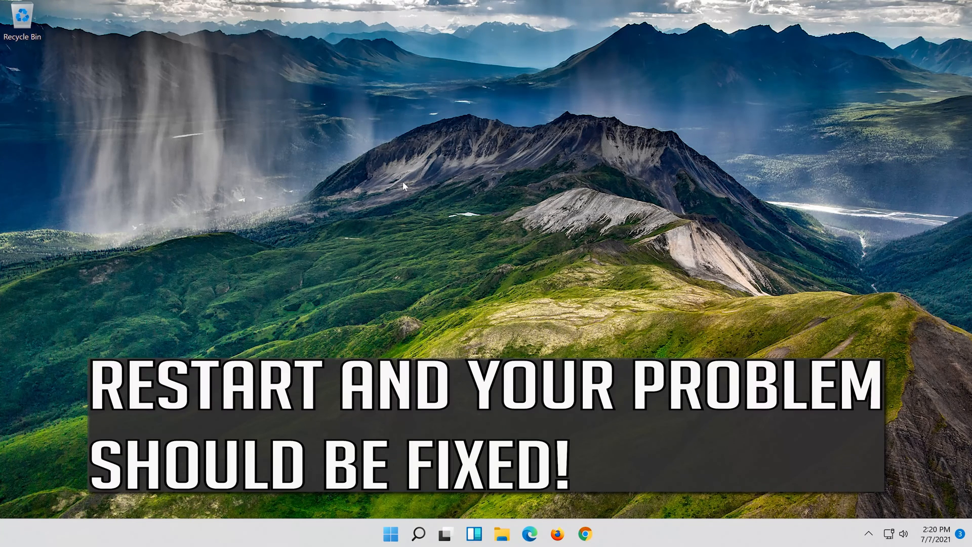
{"action": "mouse_move", "coordinate": [390, 533]}
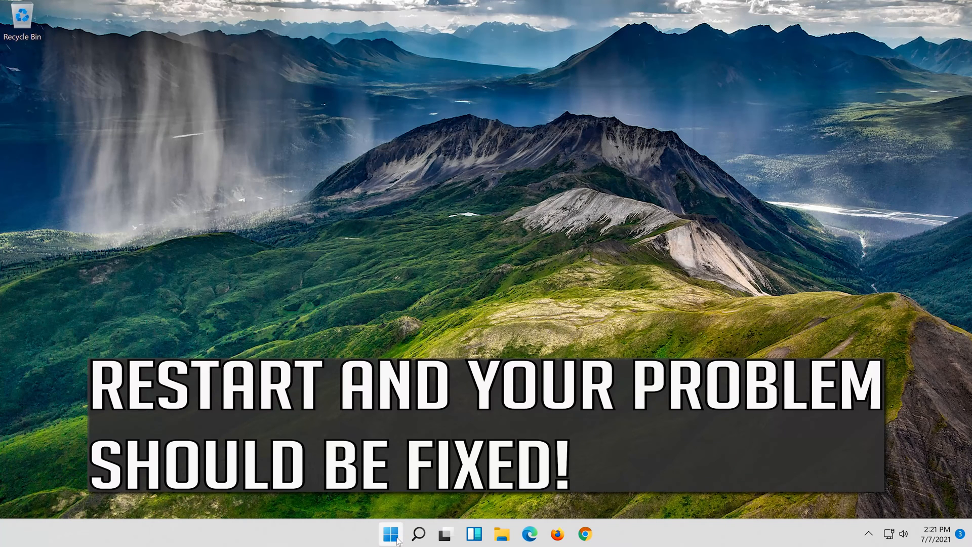
Bring up the Start menu power options to restart the PC
{"action": "left_click", "coordinate": [390, 534]}
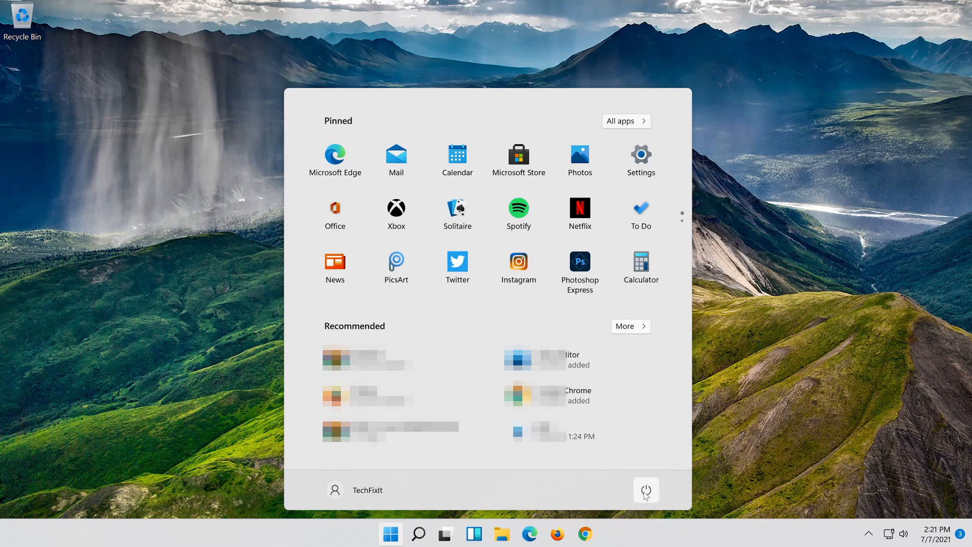
{"action": "left_click", "coordinate": [645, 490]}
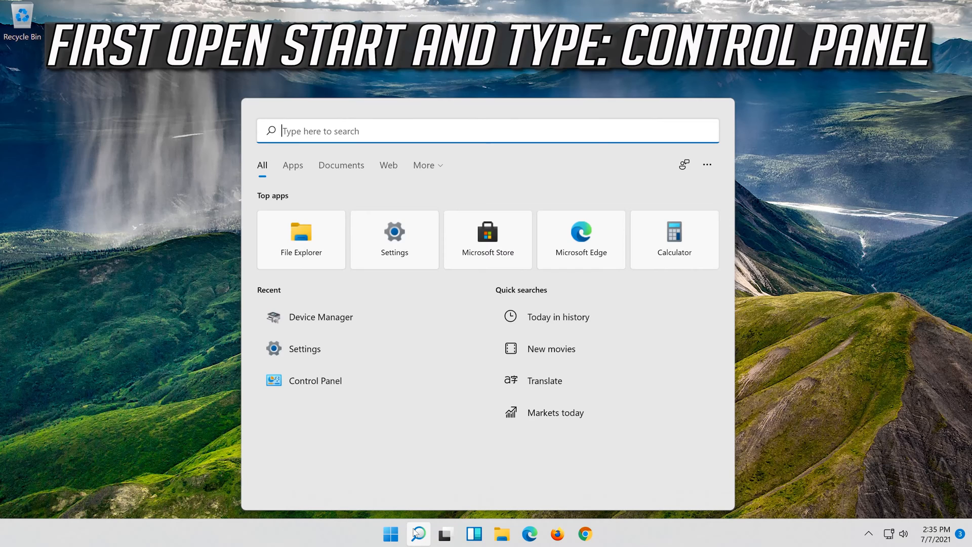
Search for control panel and launch Control Panel from the best match
{"action": "type", "text": "control Panel"}
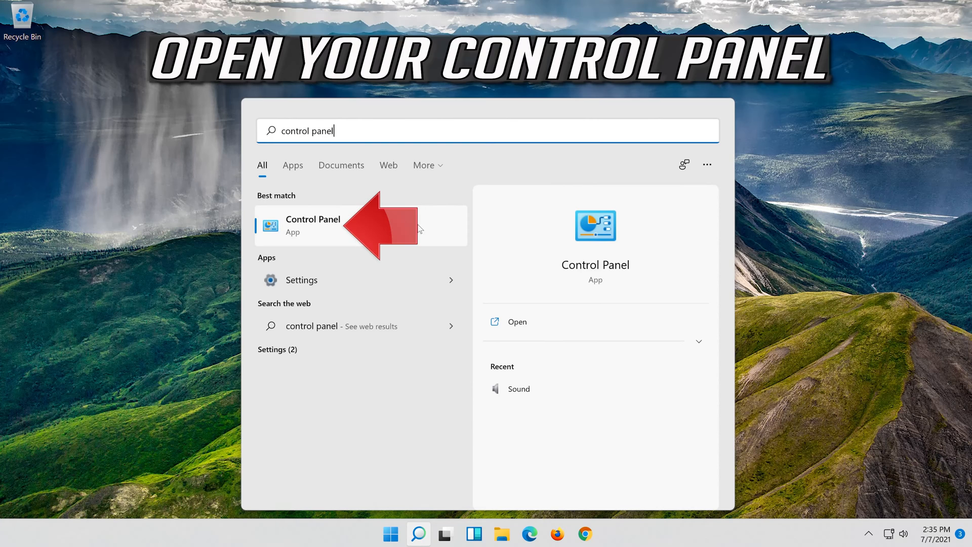
{"action": "mouse_move", "coordinate": [355, 242]}
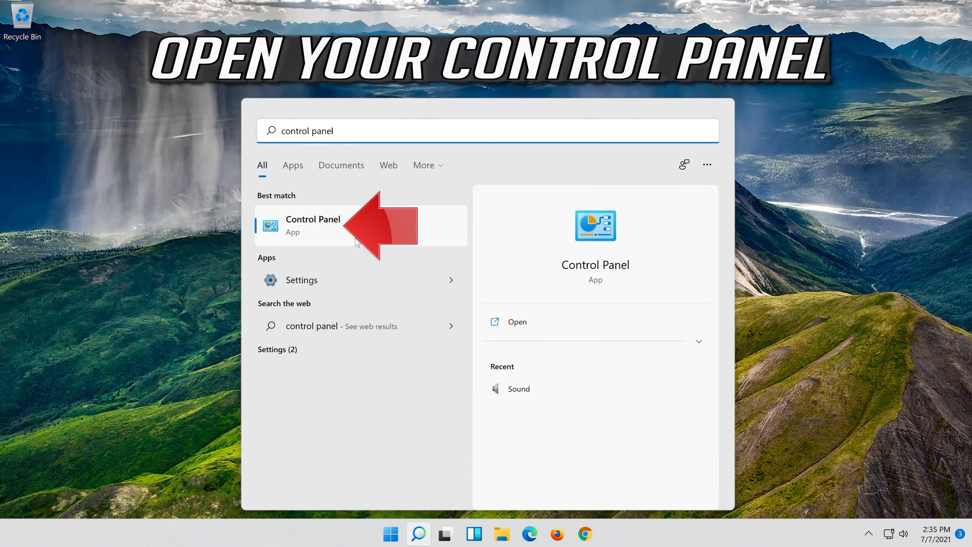
{"action": "left_click", "coordinate": [312, 225]}
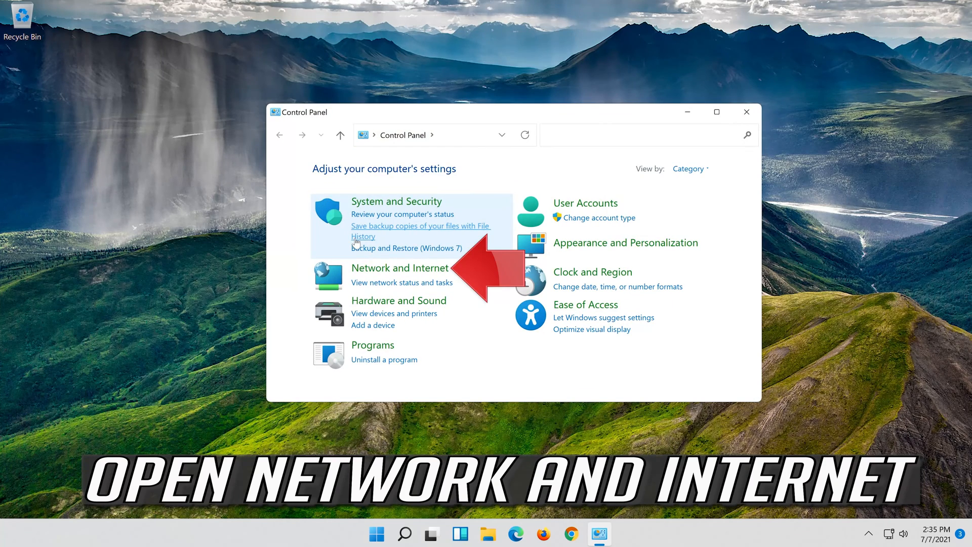
{"action": "mouse_move", "coordinate": [400, 267]}
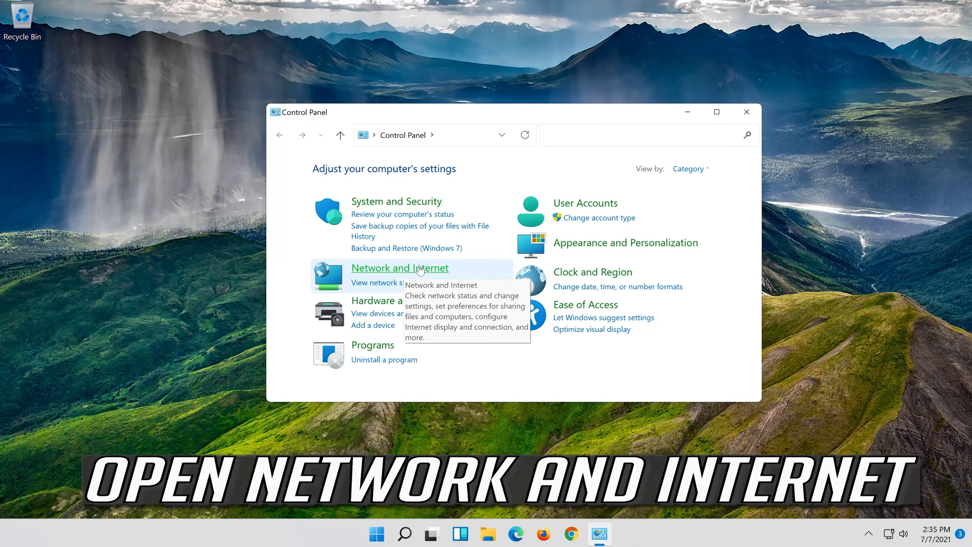
Navigate through Network and Internet to the Network and Sharing Center
{"action": "left_click", "coordinate": [399, 267]}
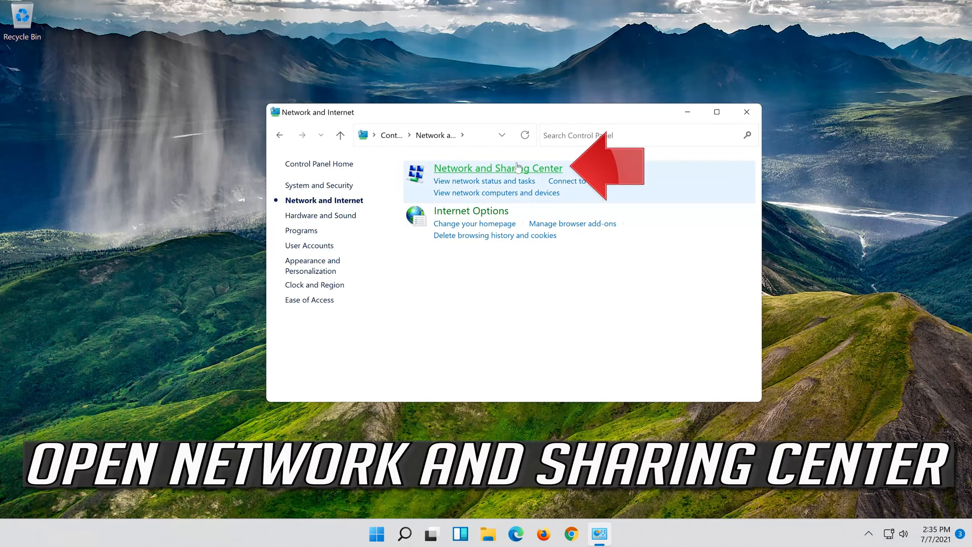
{"action": "mouse_move", "coordinate": [497, 167]}
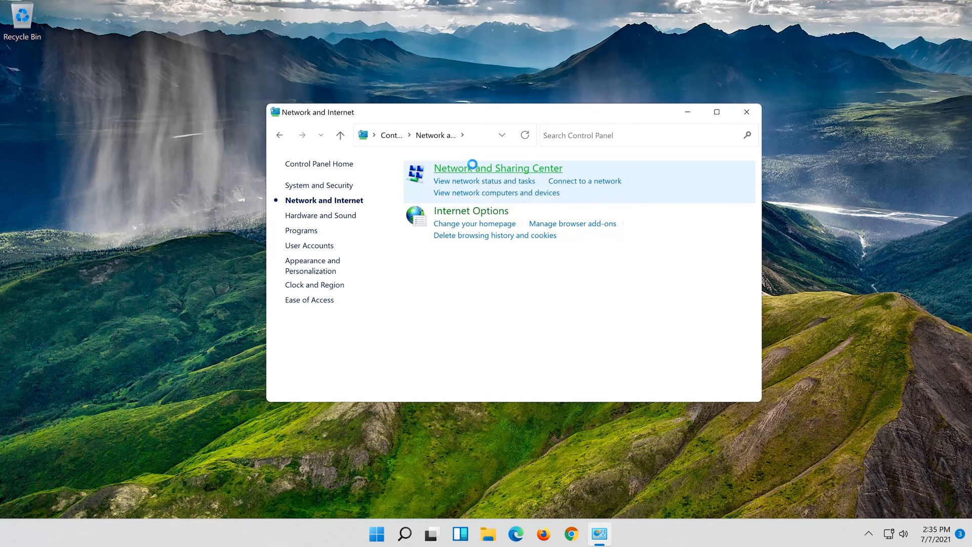
{"action": "left_click", "coordinate": [496, 167]}
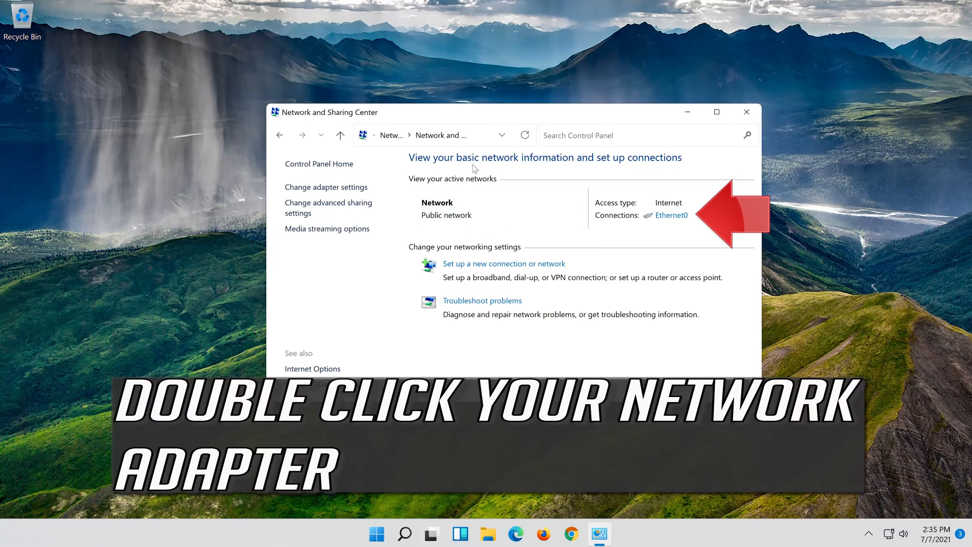
{"action": "mouse_move", "coordinate": [668, 233]}
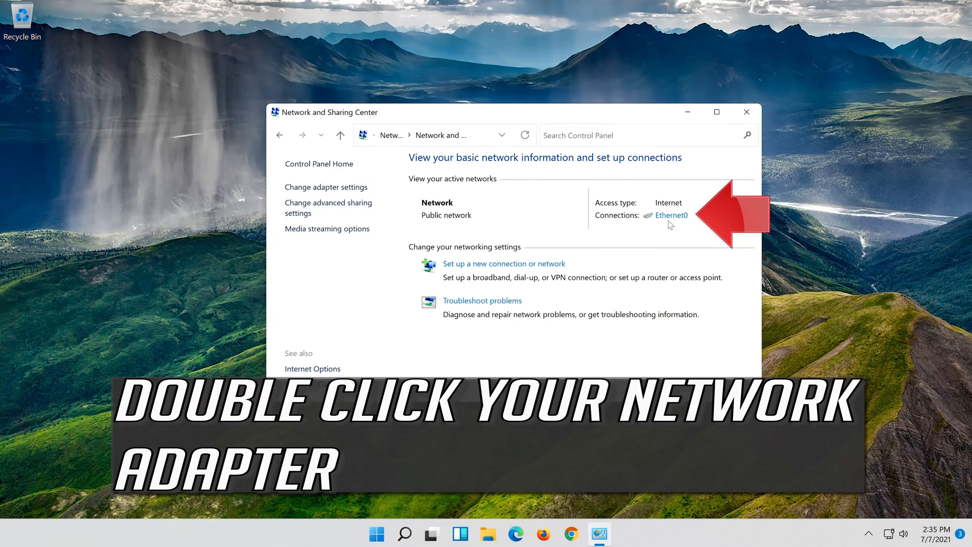
Show the Ethernet0 connection status and its Properties dialog
{"action": "double_click", "coordinate": [671, 214]}
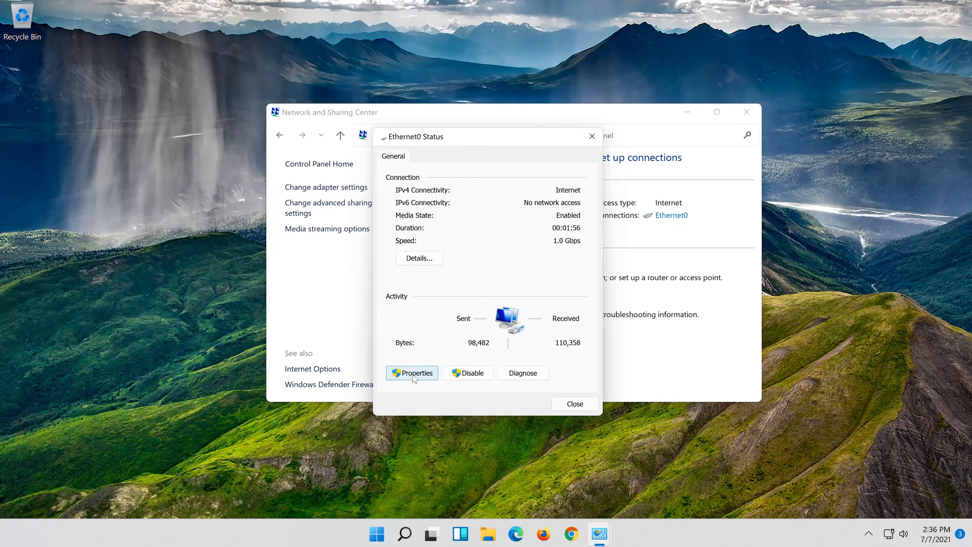
{"action": "left_click", "coordinate": [411, 372]}
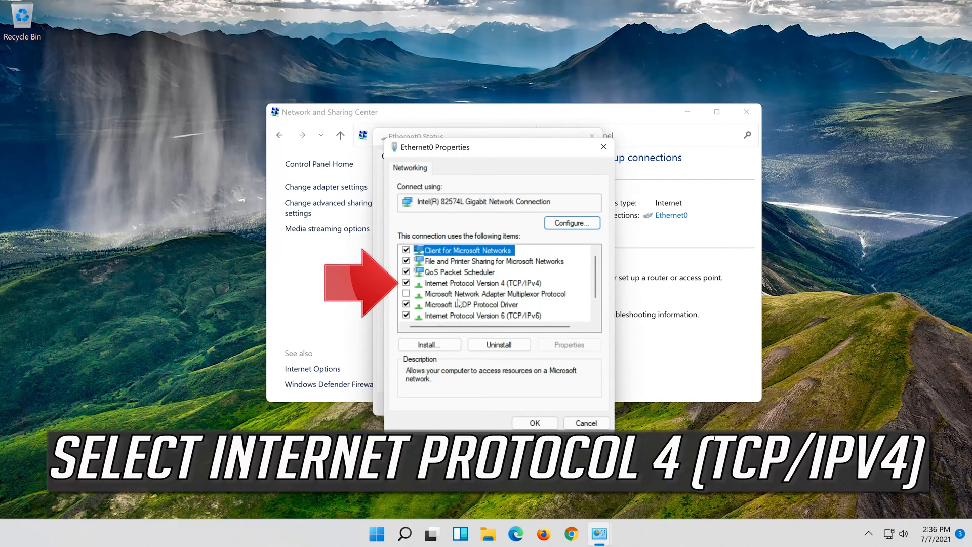
Show the Internet Protocol Version 4 (TCP/IPv4) properties for Ethernet0
{"action": "left_click", "coordinate": [482, 282]}
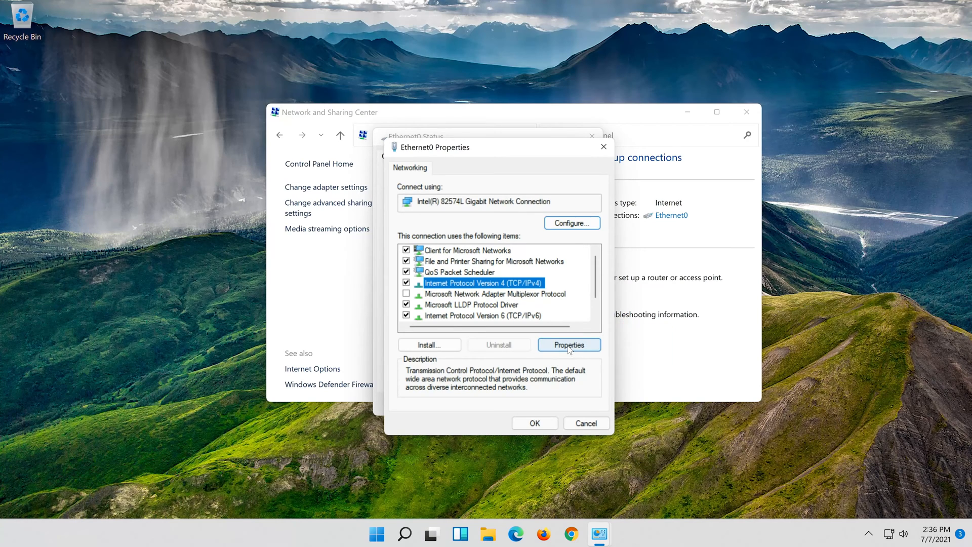
{"action": "left_click", "coordinate": [566, 344]}
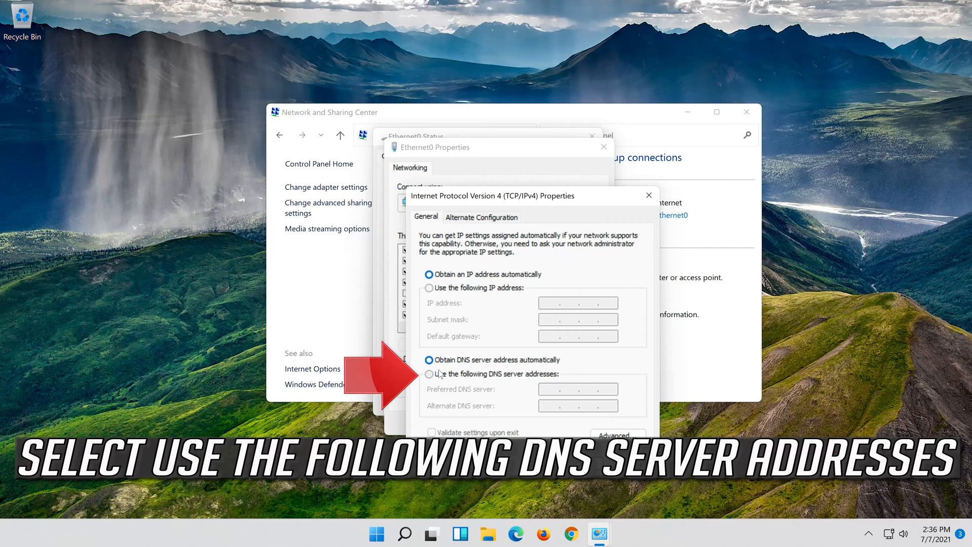
Set manual DNS servers to 8.8.8.8 preferred and 8.8.4.4 alternate
{"action": "left_click", "coordinate": [429, 374]}
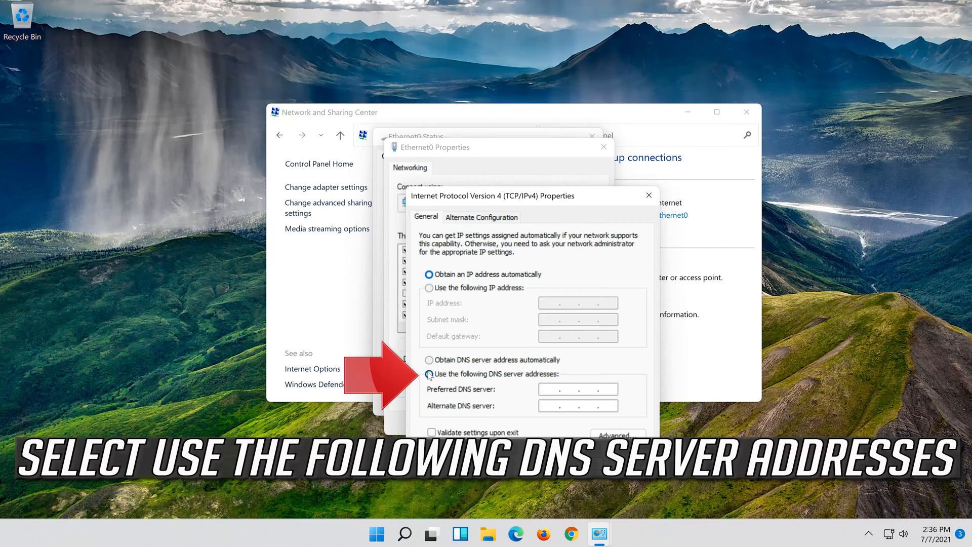
{"action": "left_click", "coordinate": [430, 373]}
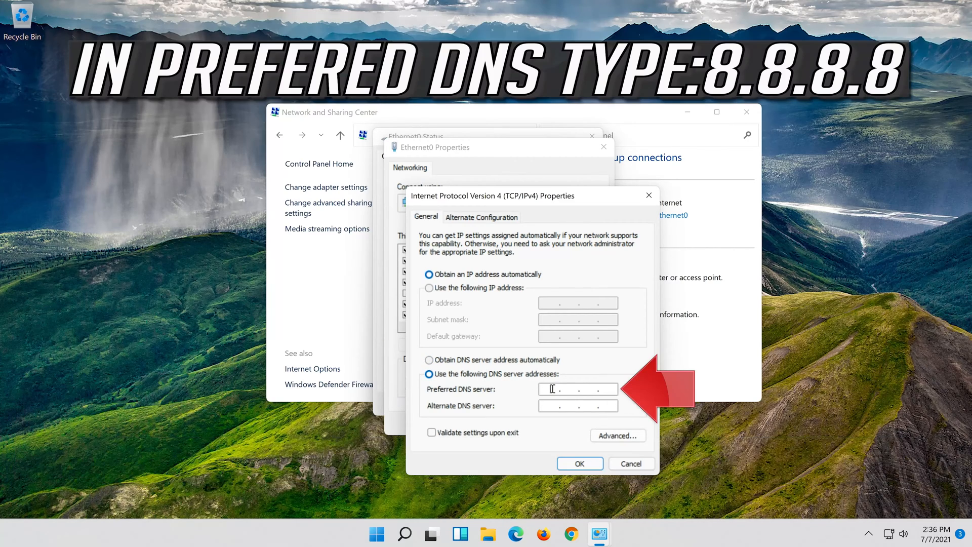
{"action": "type", "text": "8"}
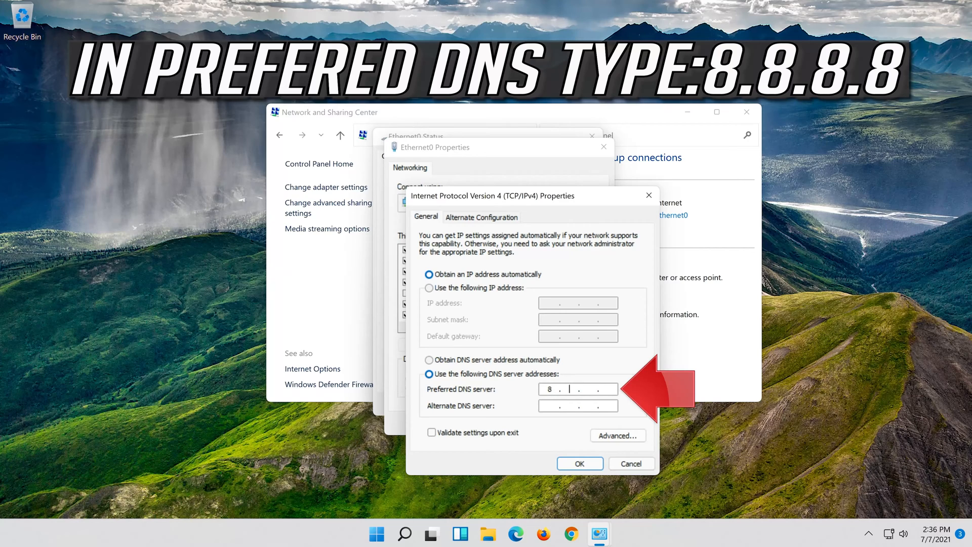
{"action": "type", "text": "8.8.8"}
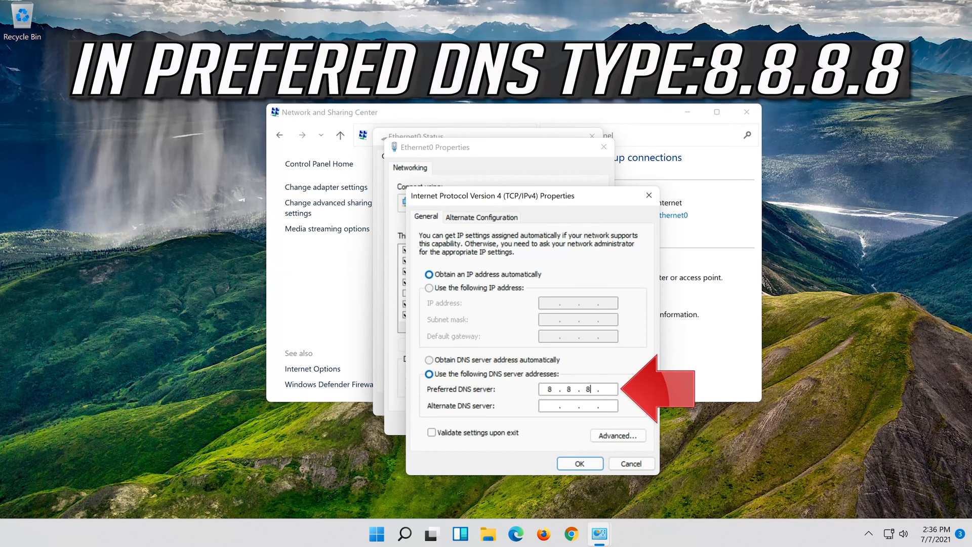
{"action": "type", "text": "8"}
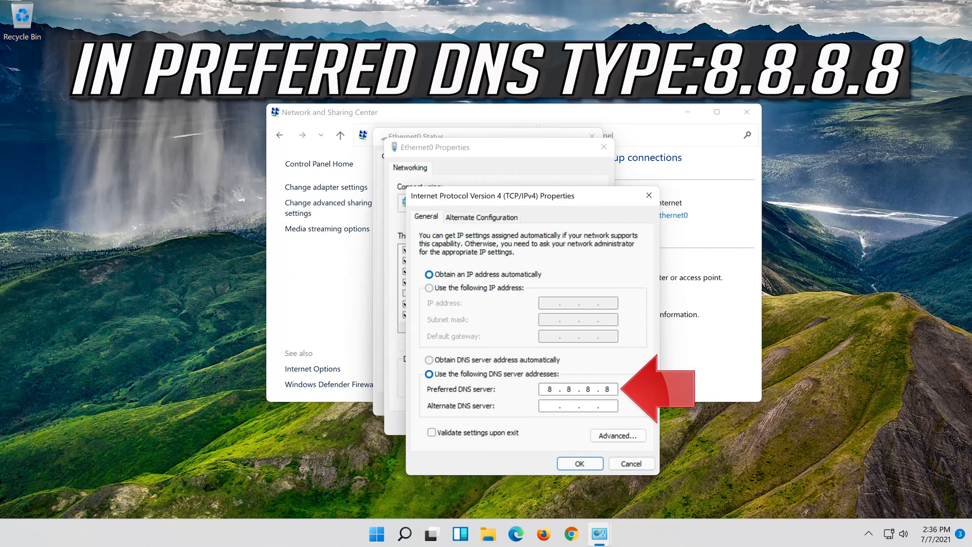
{"action": "type", "text": "8.8.."}
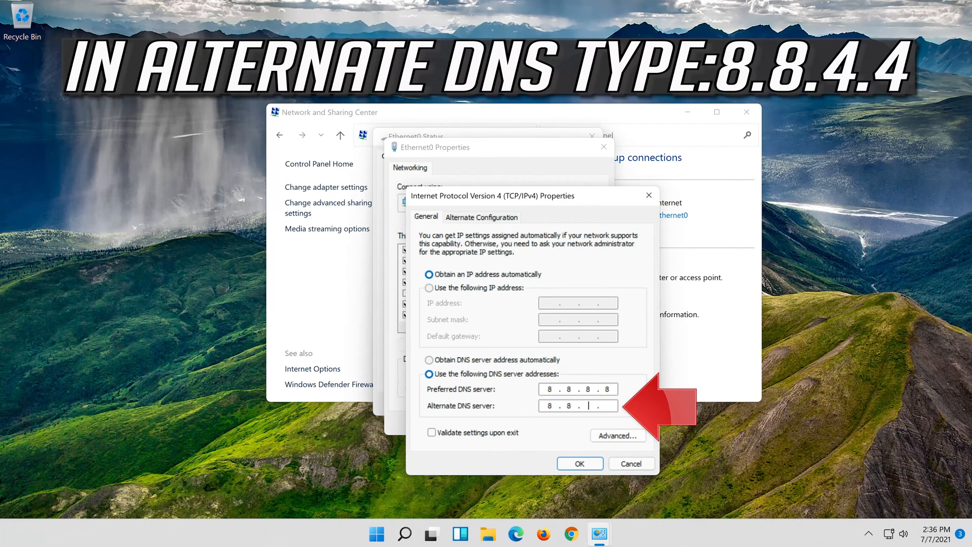
{"action": "type", "text": "4.4"}
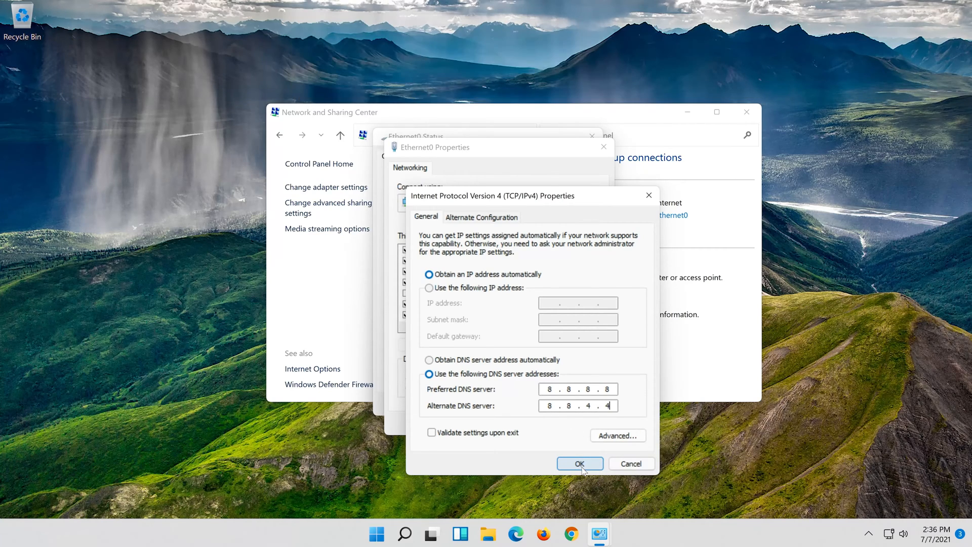
Apply the DNS settings and close the Ethernet0 and network windows
{"action": "left_click", "coordinate": [579, 463]}
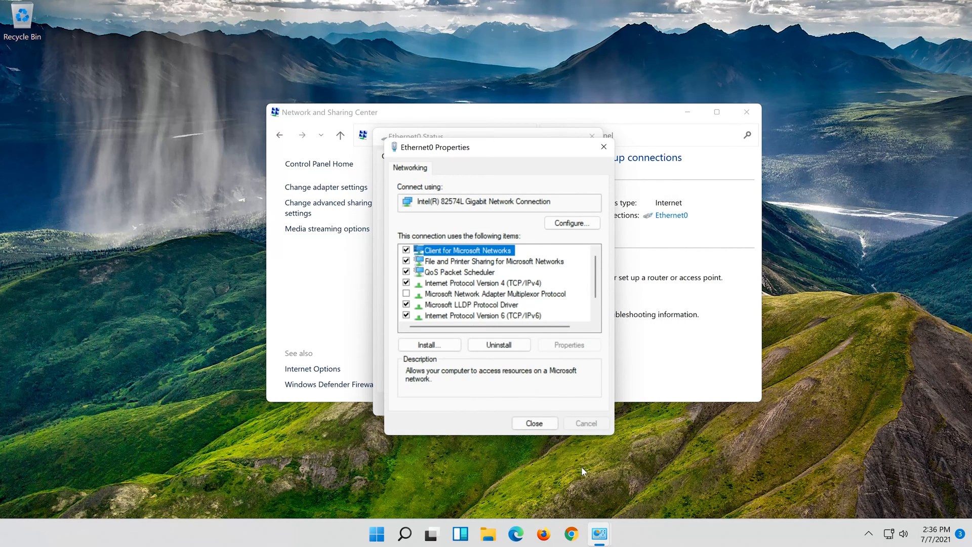
{"action": "left_click", "coordinate": [534, 423]}
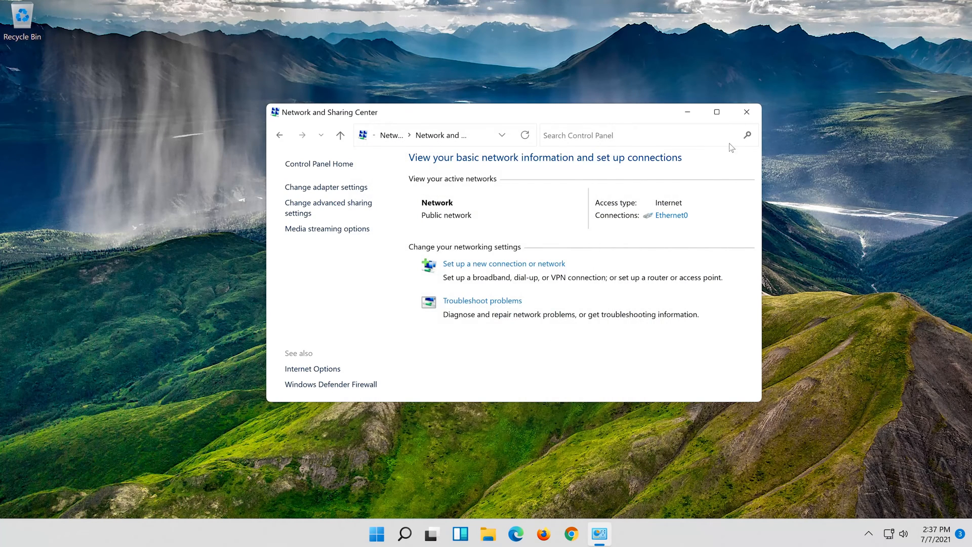
{"action": "left_click", "coordinate": [418, 533]}
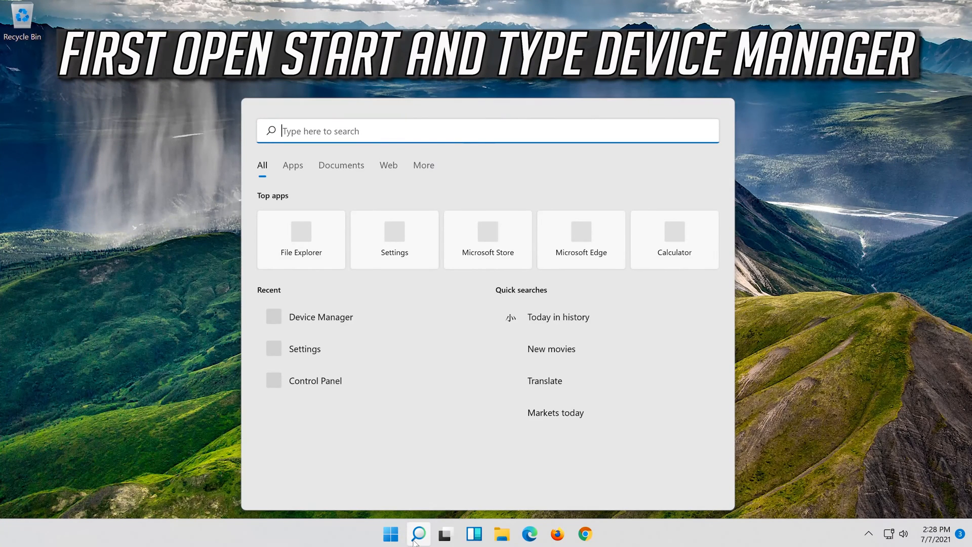
Find Device Manager via search, expand Network adapters and select the Intel(R) 82574L Gigabit adapter
{"action": "type", "text": "devic"}
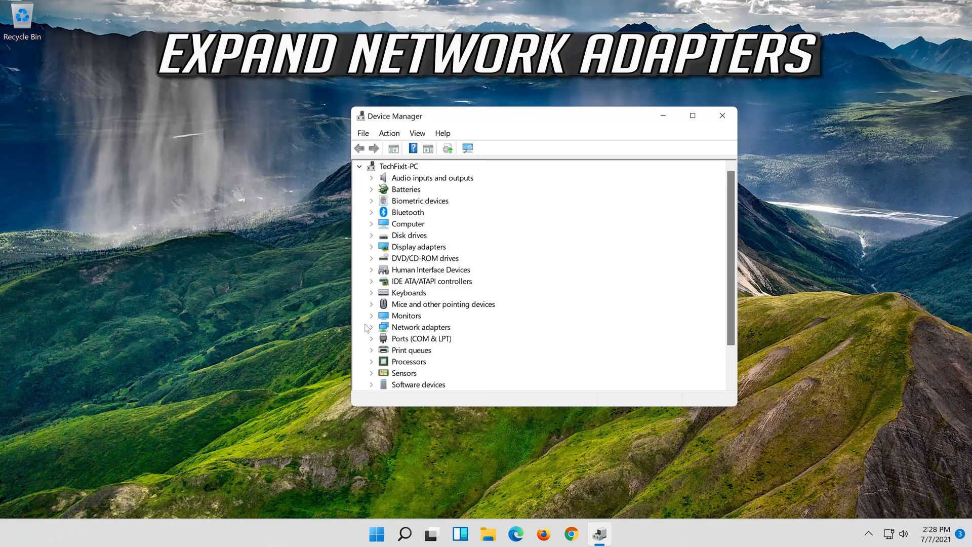
{"action": "left_click", "coordinate": [370, 327]}
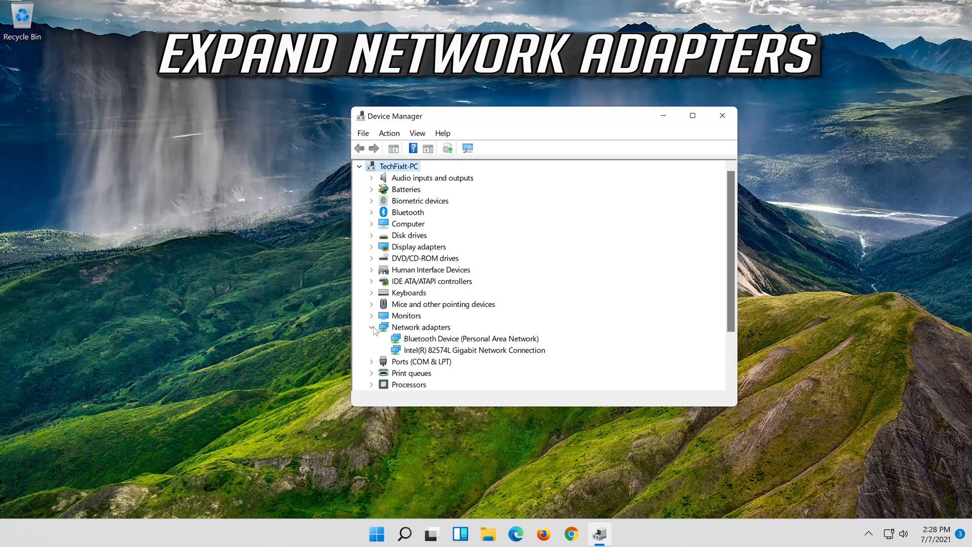
{"action": "left_click", "coordinate": [473, 349]}
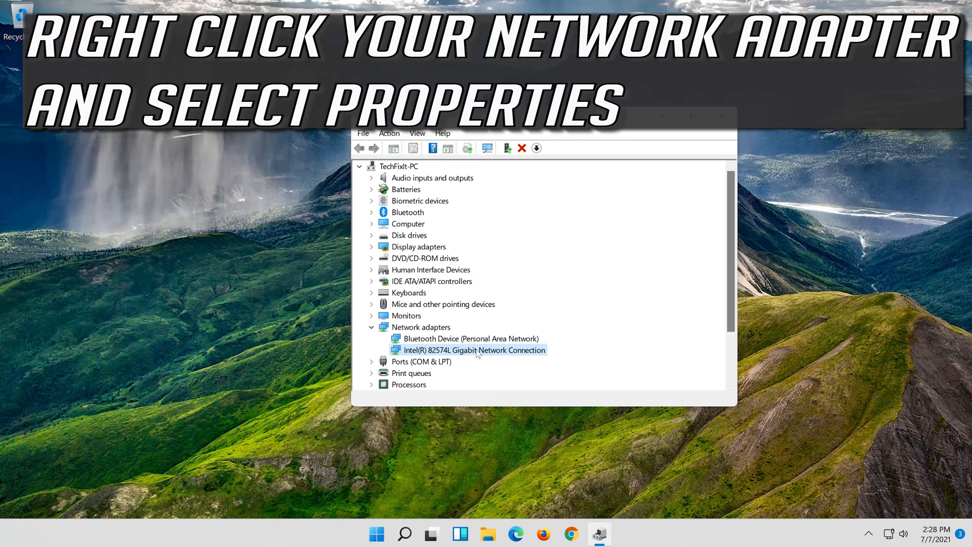
{"action": "right_click", "coordinate": [473, 349]}
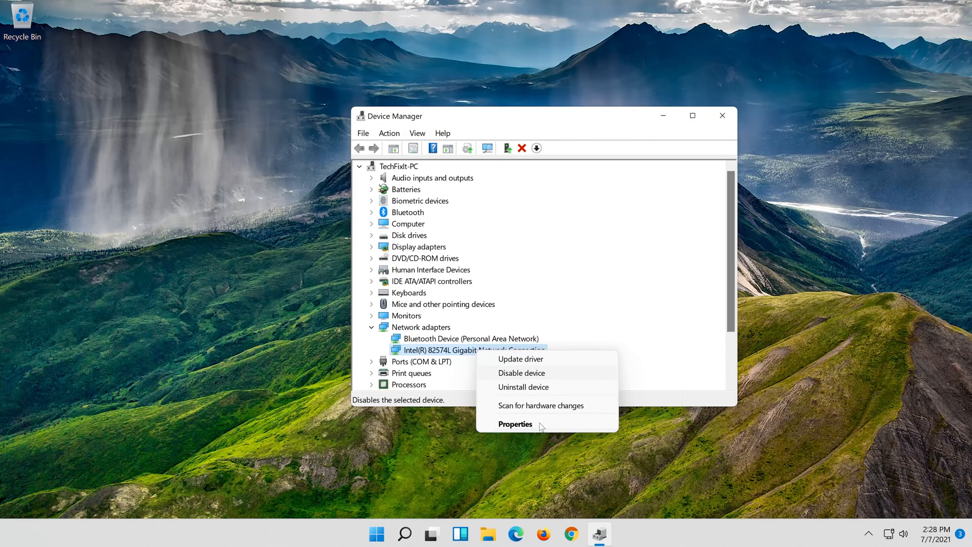
Uninstall the Intel(R) 82574L Gigabit adapter from its Properties Driver page and confirm removal
{"action": "left_click", "coordinate": [514, 423]}
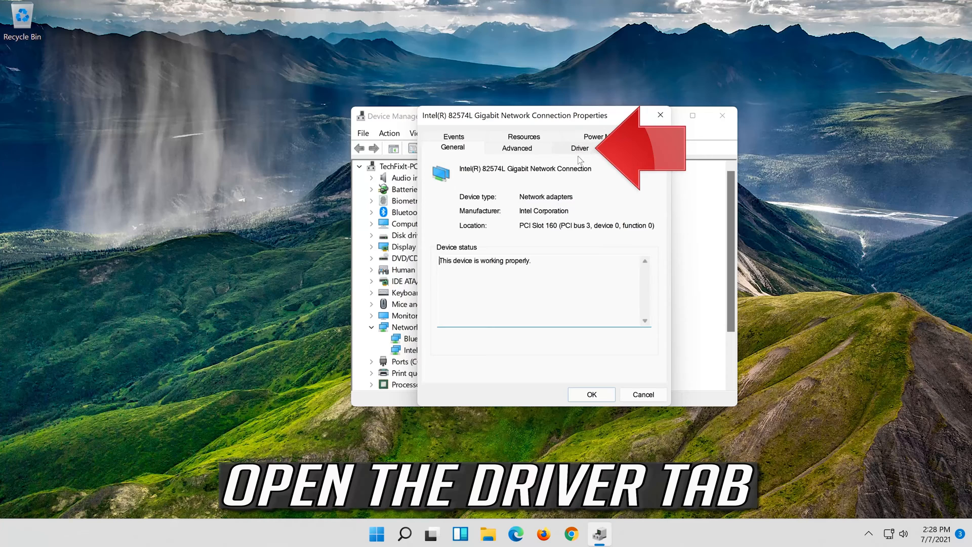
{"action": "left_click", "coordinate": [579, 148]}
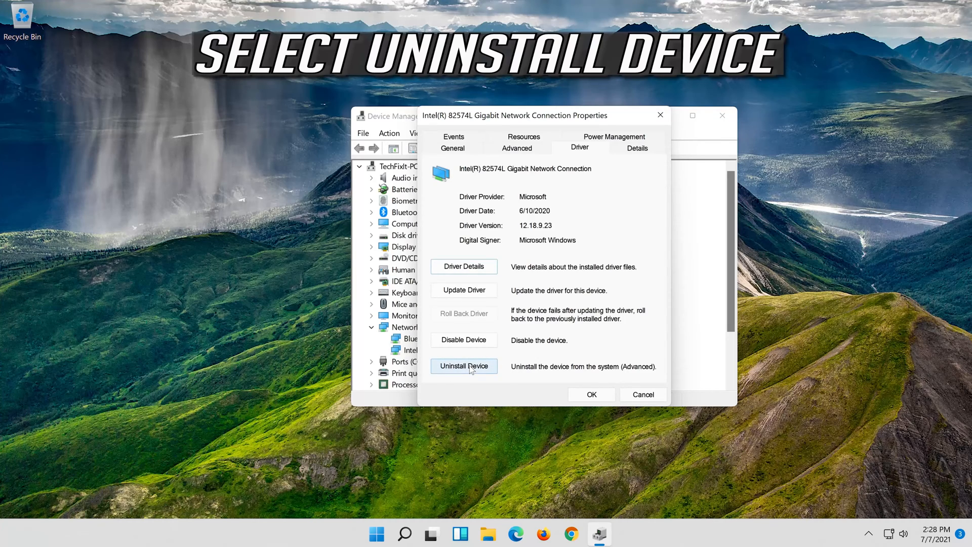
{"action": "left_click", "coordinate": [464, 366]}
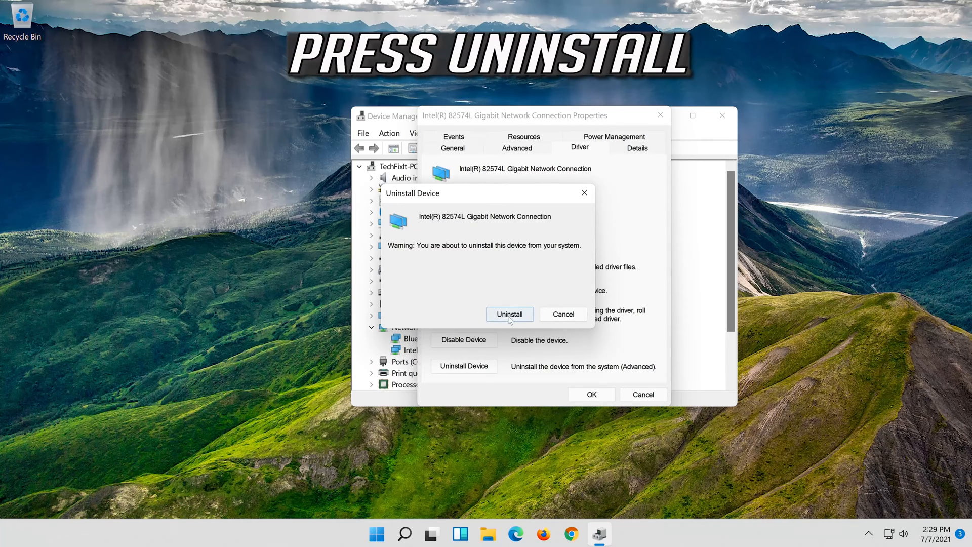
{"action": "left_click", "coordinate": [509, 314]}
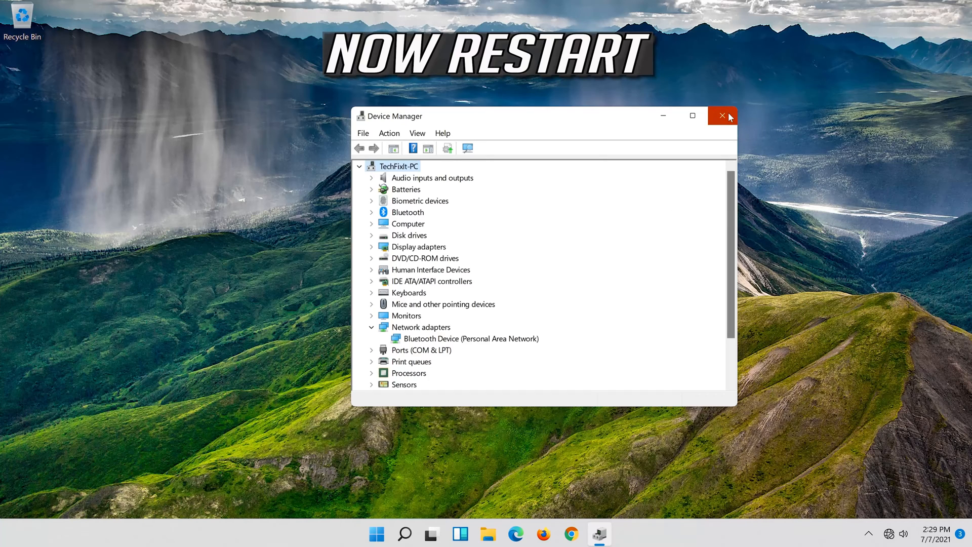
Close Device Manager and restart the PC from the Start menu power options
{"action": "left_click", "coordinate": [722, 116]}
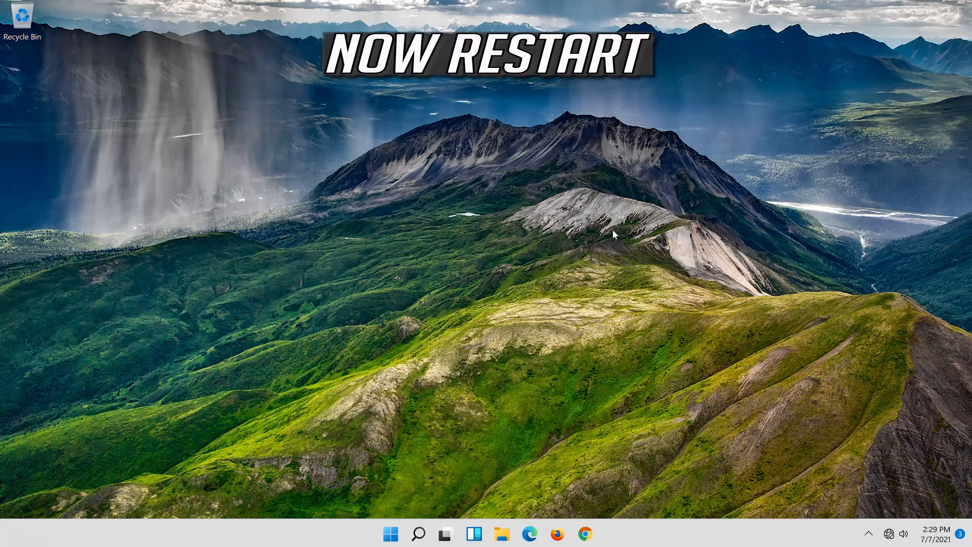
{"action": "mouse_move", "coordinate": [390, 534]}
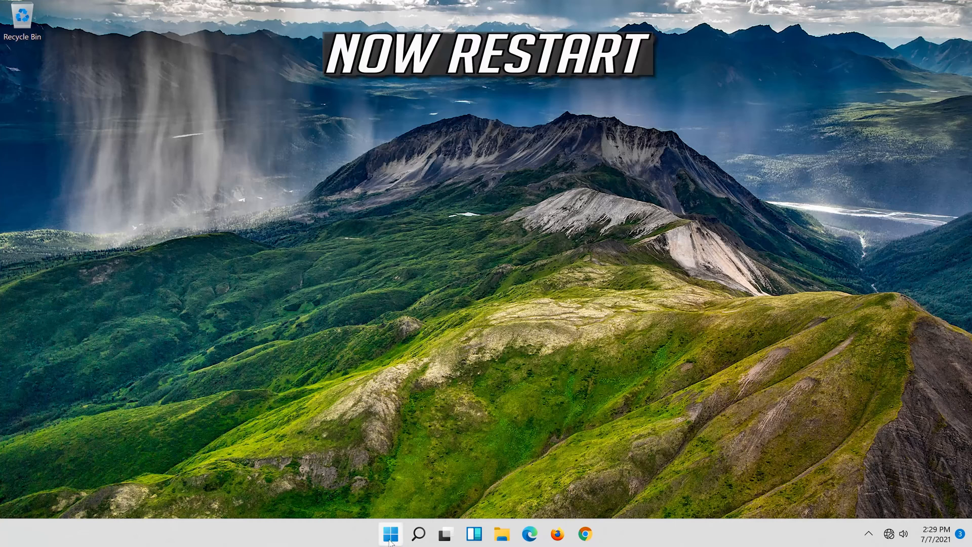
{"action": "left_click", "coordinate": [390, 533]}
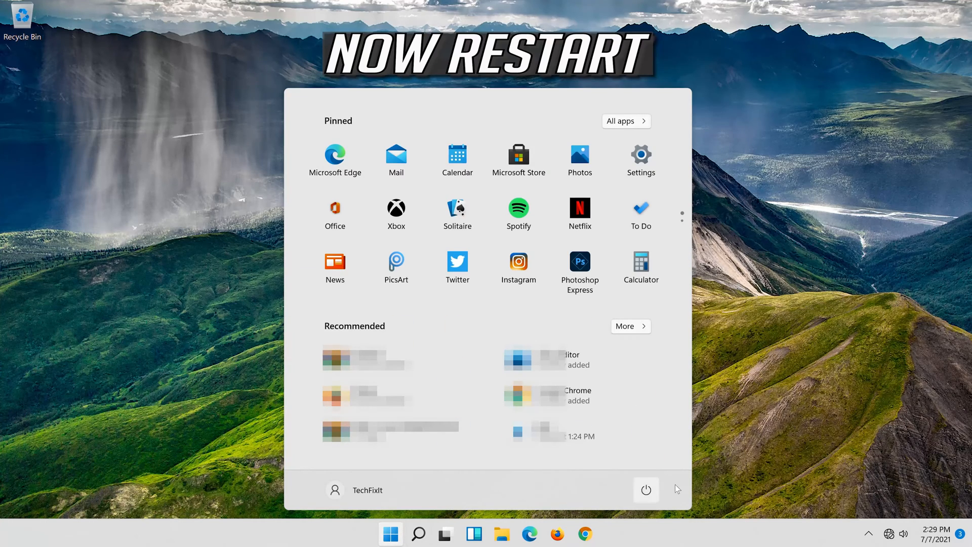
{"action": "left_click", "coordinate": [645, 489]}
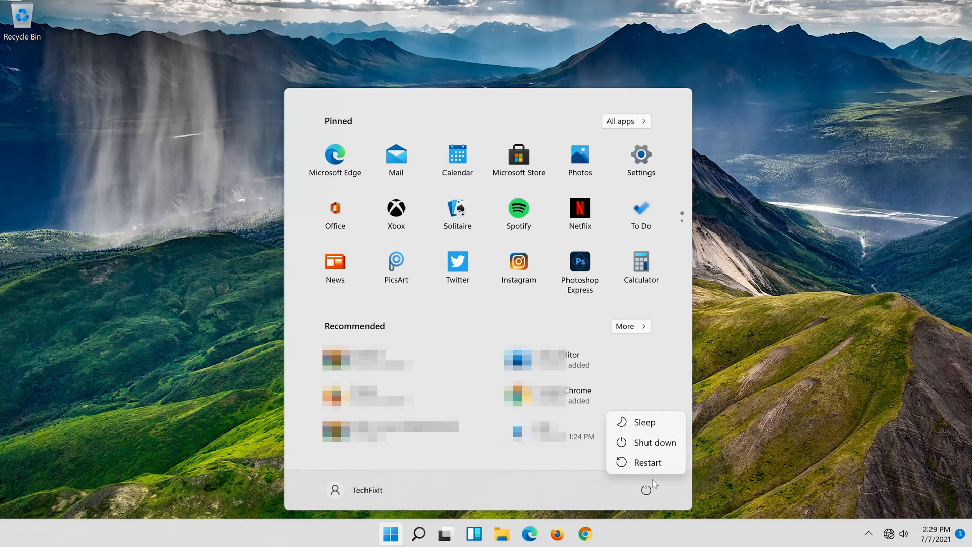
{"action": "left_click", "coordinate": [647, 462]}
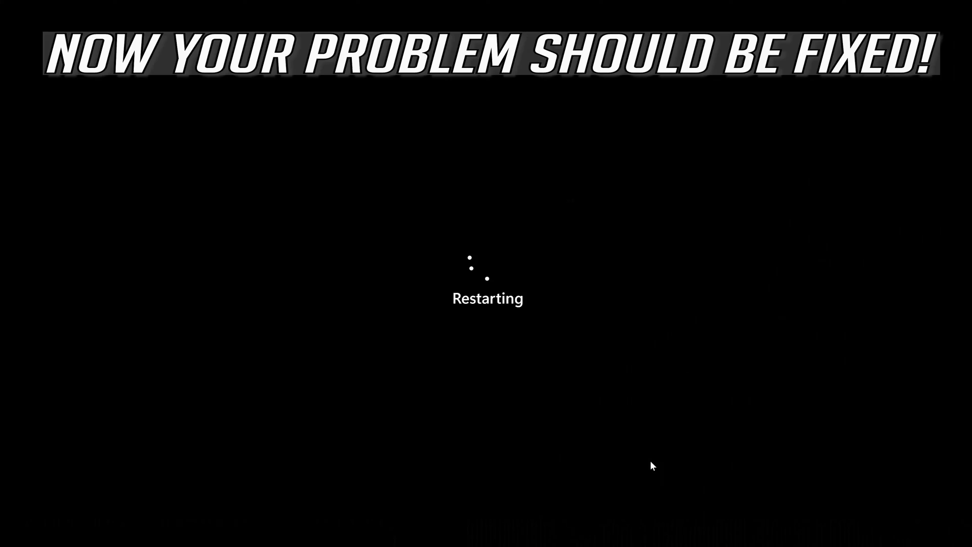